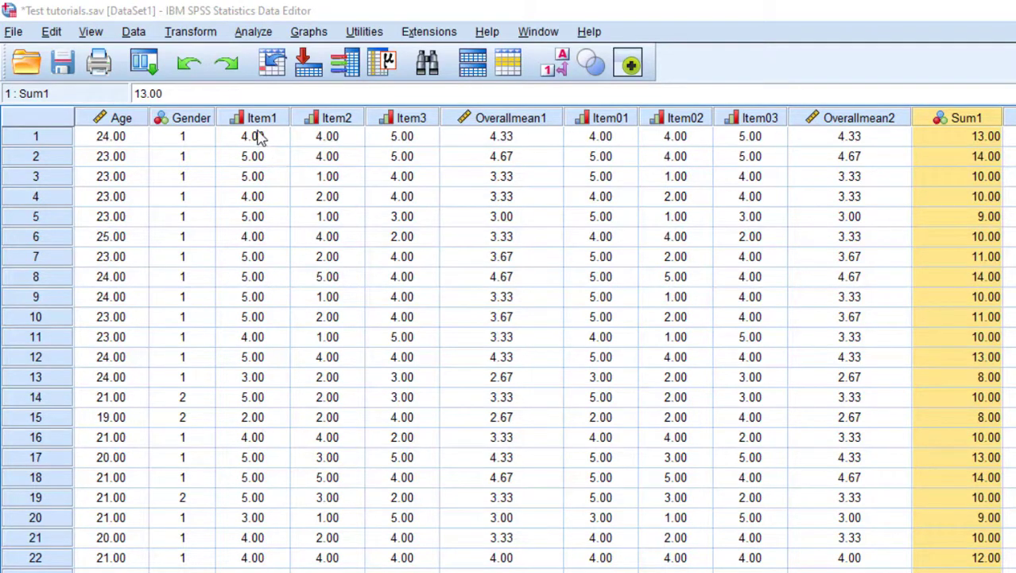
{"action": "mouse_move", "coordinate": [263, 165]}
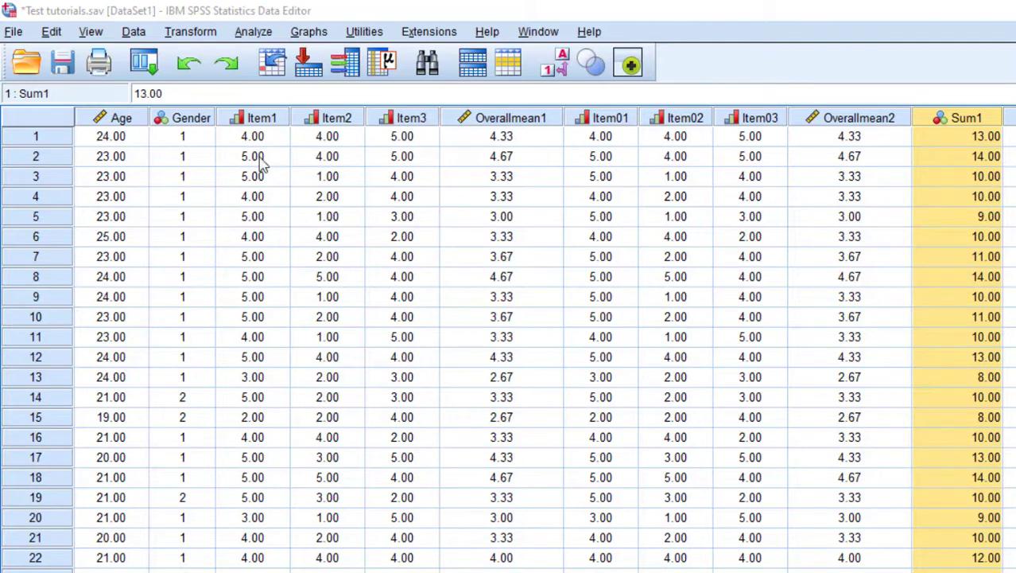
{"action": "mouse_move", "coordinate": [217, 140]}
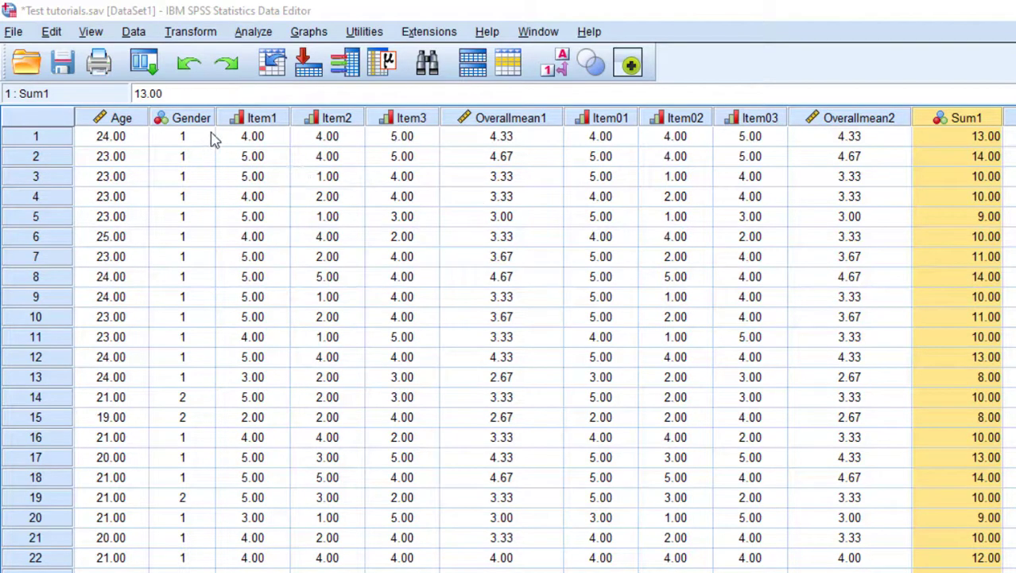
{"action": "mouse_move", "coordinate": [453, 156]}
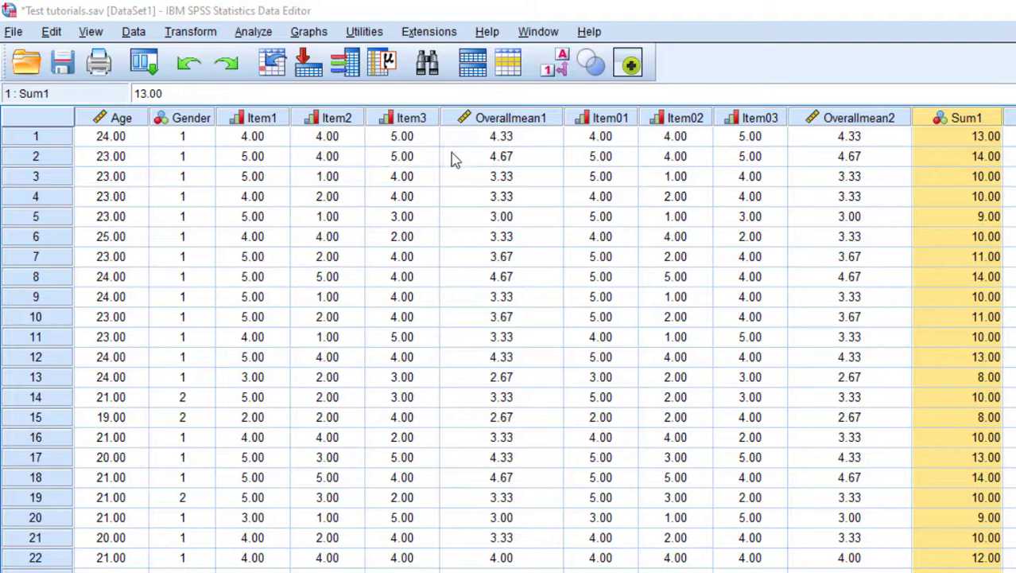
{"action": "mouse_move", "coordinate": [199, 44]}
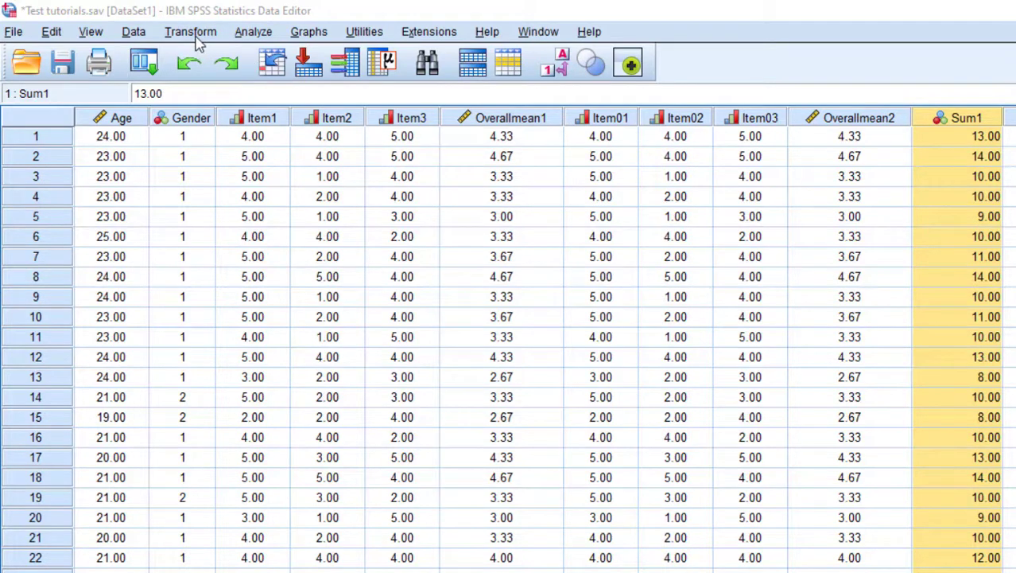
Step: Open the Compute Variable dialog from the Transform menu
{"action": "left_click", "coordinate": [190, 32]}
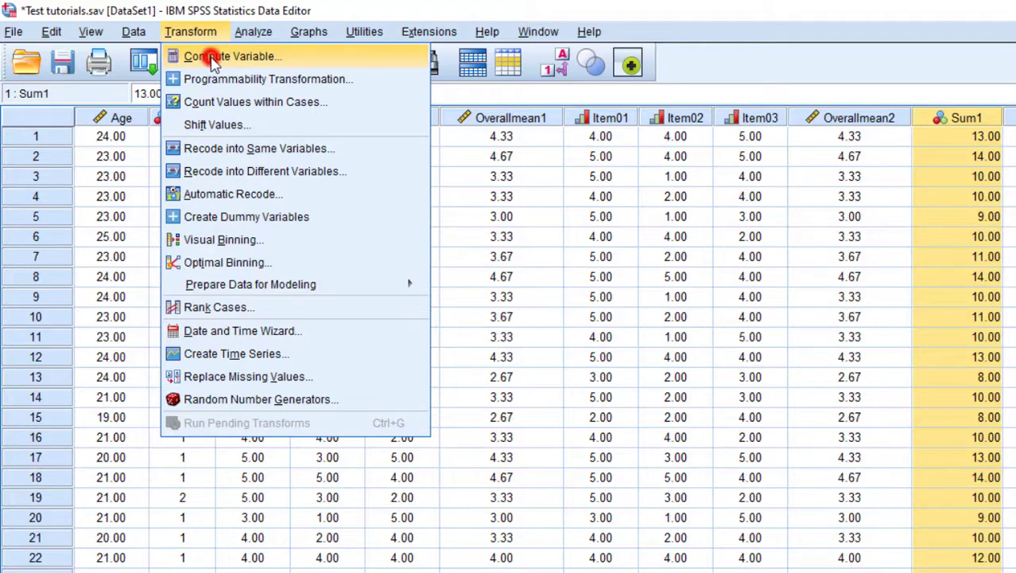
{"action": "left_click", "coordinate": [232, 55]}
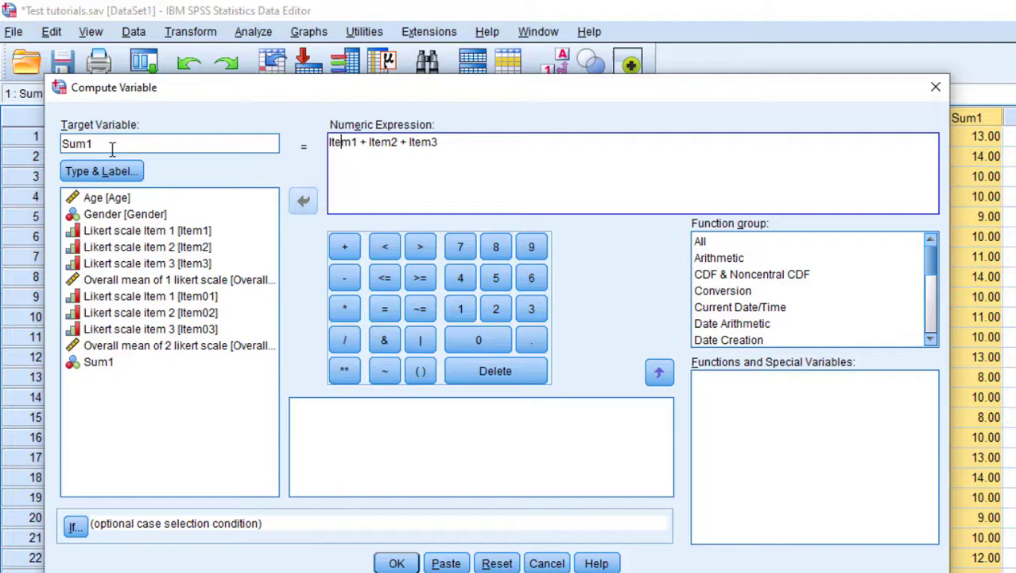
{"action": "mouse_move", "coordinate": [344, 277]}
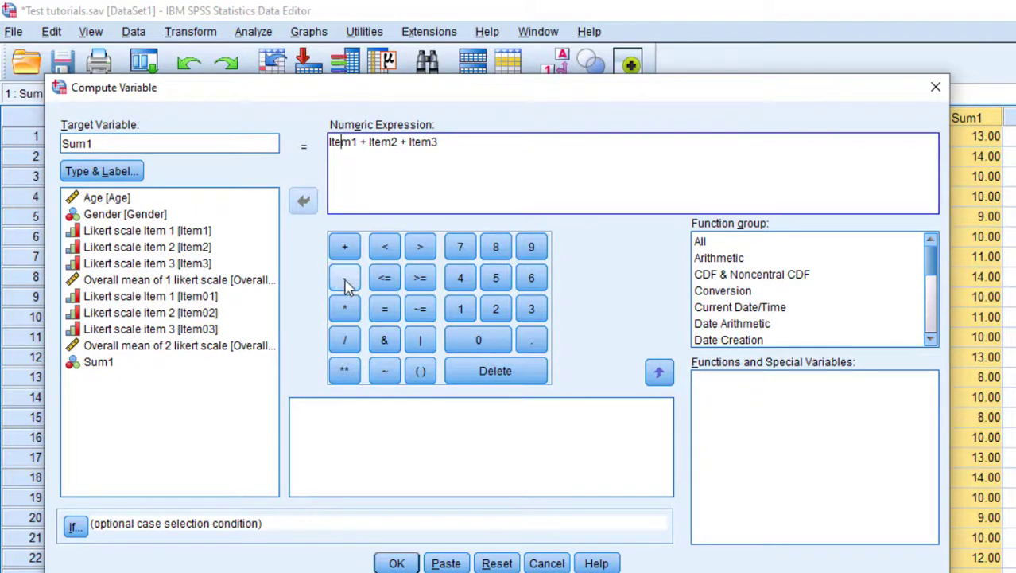
{"action": "mouse_move", "coordinate": [497, 563]}
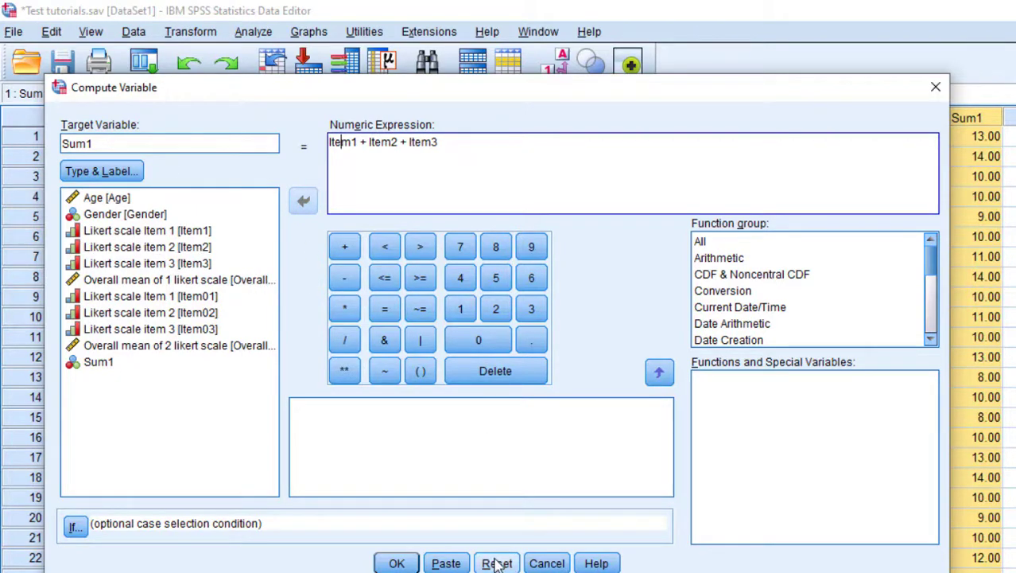
Step: Reset the dialog, then enter target Sum1 with expression Item1 + Item2 + Item3
{"action": "left_click", "coordinate": [496, 563]}
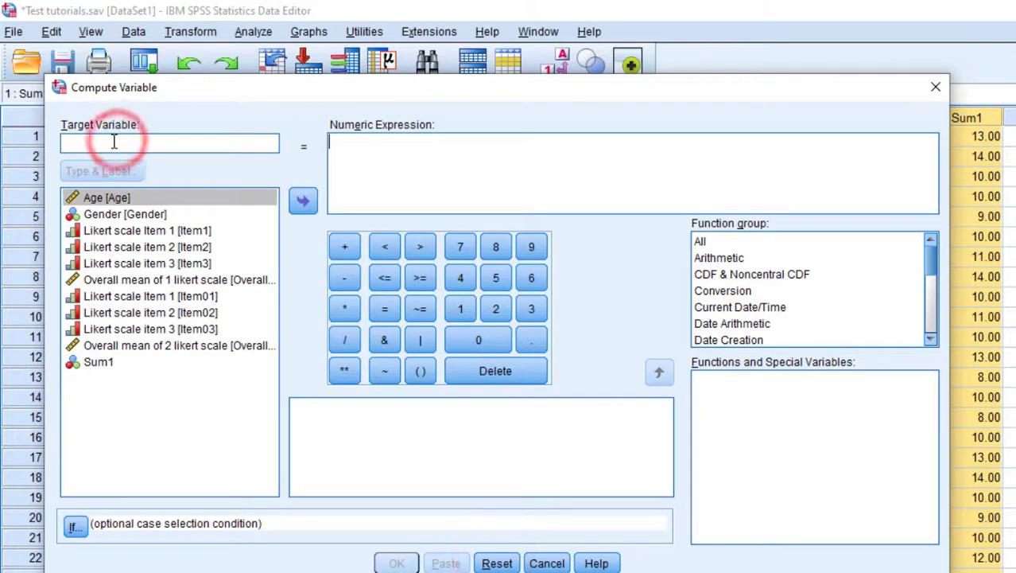
{"action": "type", "text": "Sum1"}
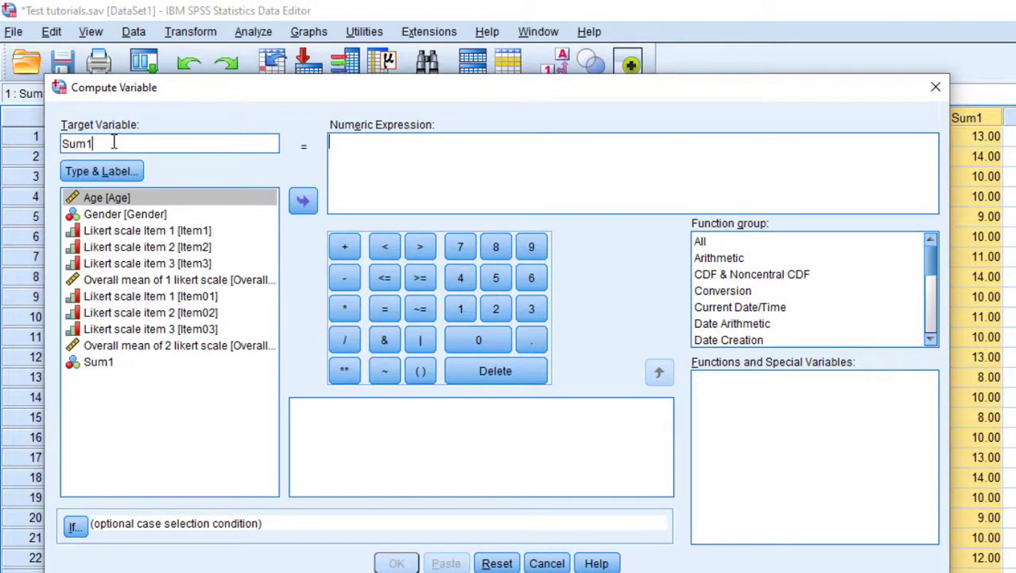
{"action": "left_click", "coordinate": [147, 230]}
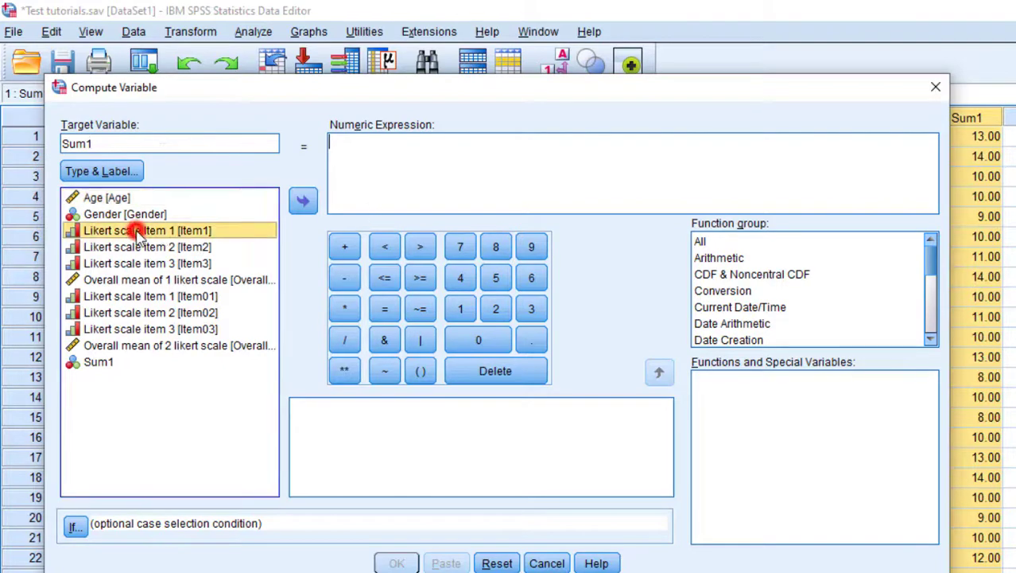
{"action": "left_click", "coordinate": [303, 200]}
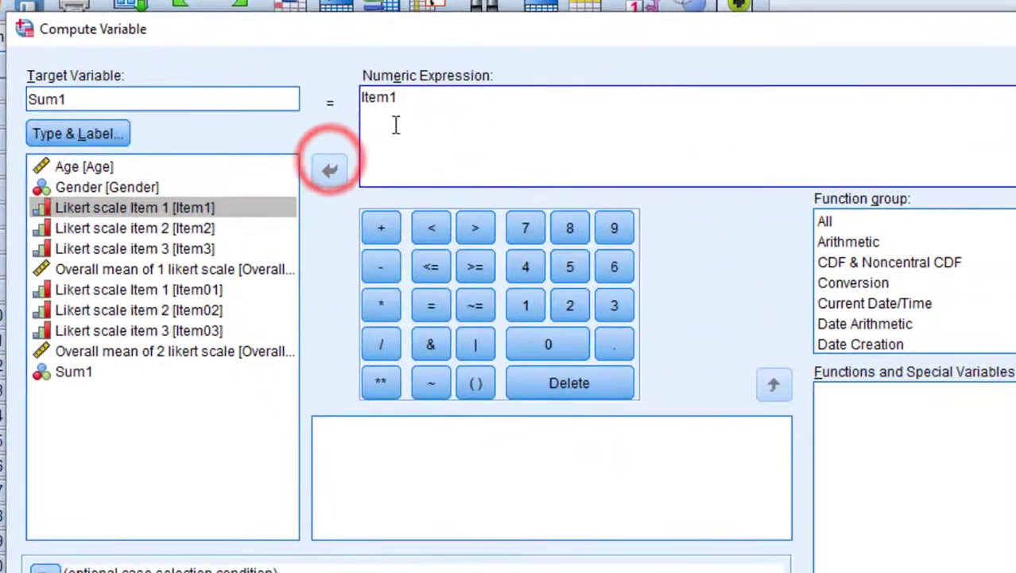
{"action": "mouse_move", "coordinate": [381, 229]}
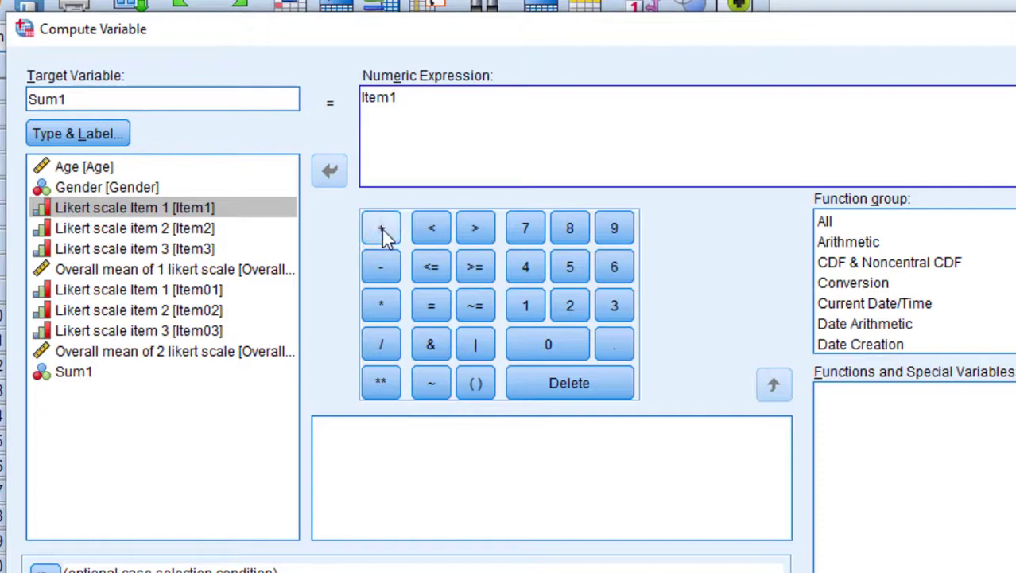
{"action": "left_click", "coordinate": [380, 229]}
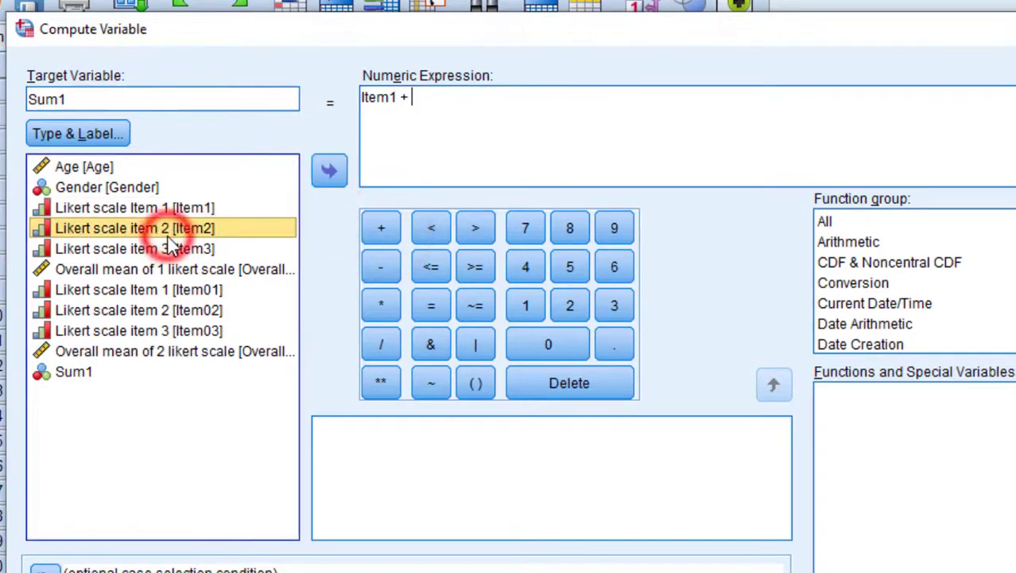
{"action": "left_click", "coordinate": [329, 170]}
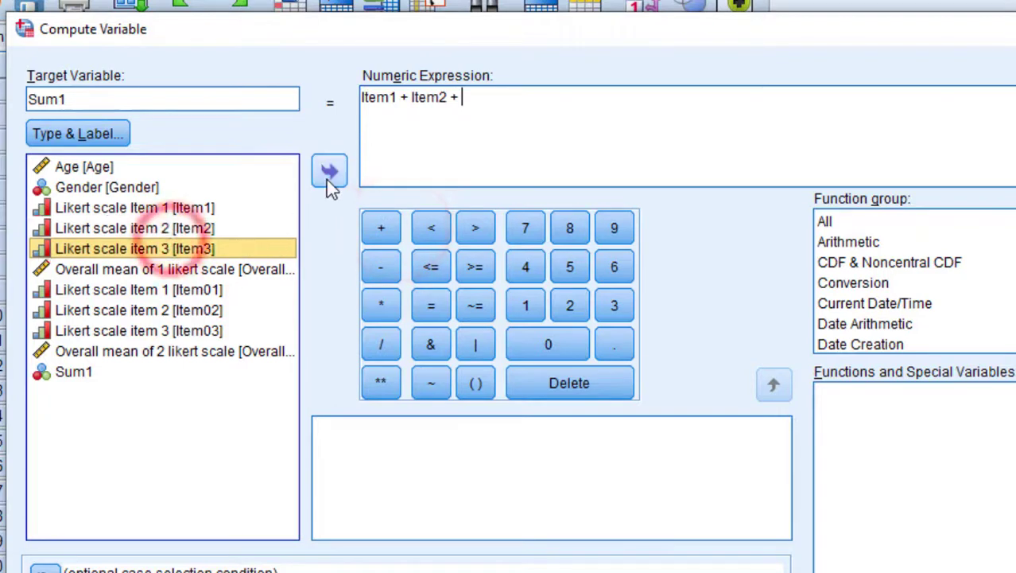
{"action": "left_click", "coordinate": [329, 170]}
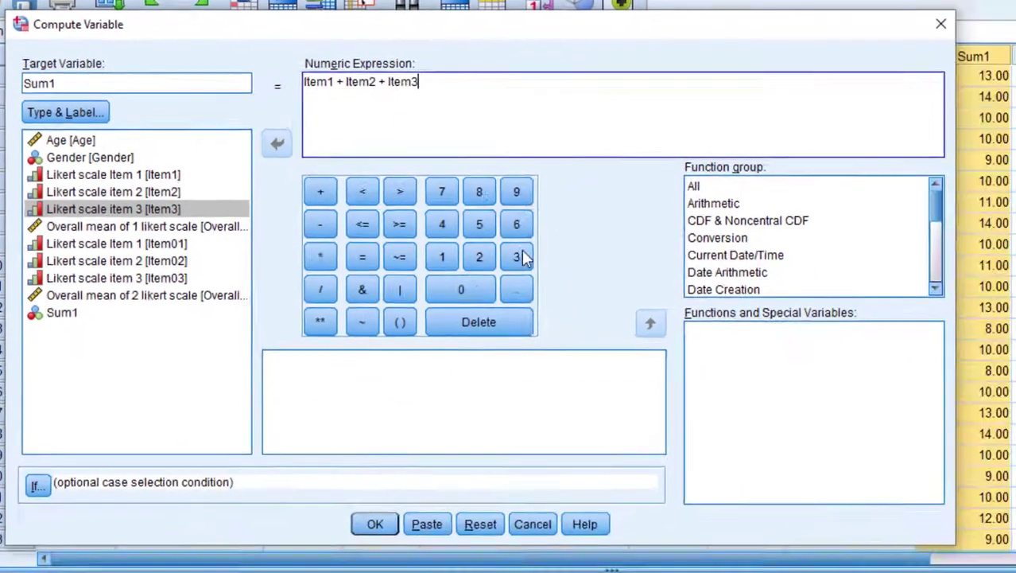
Step: Rename the target from Sum1 to Sum11 and run the computation
{"action": "left_click", "coordinate": [375, 523]}
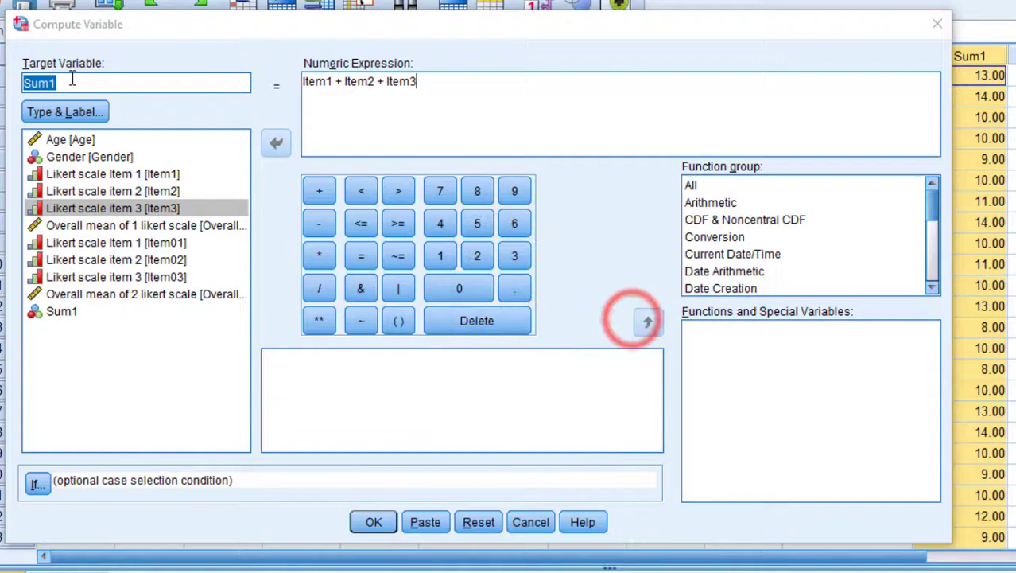
{"action": "type", "text": "1"}
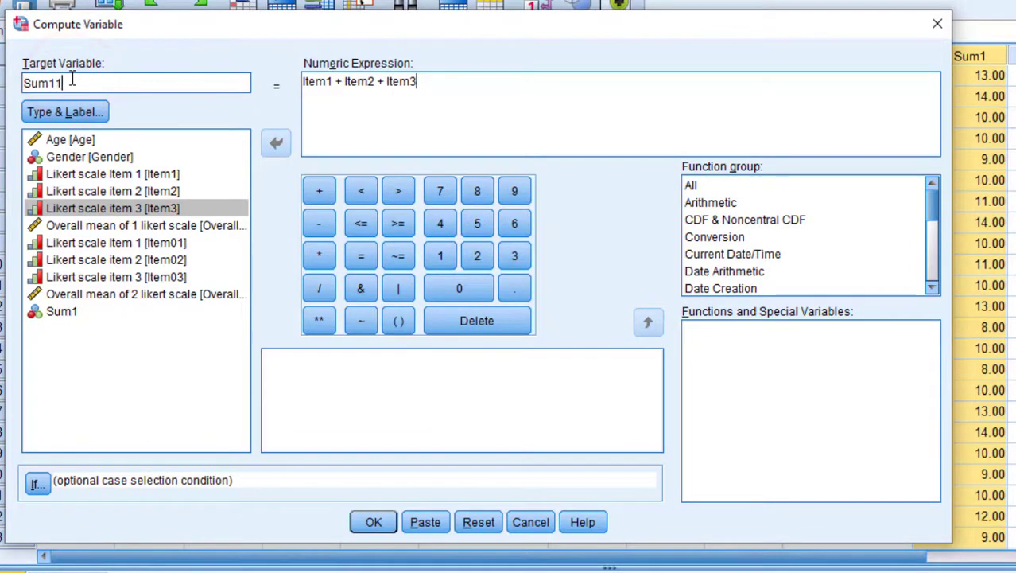
{"action": "left_click", "coordinate": [373, 522]}
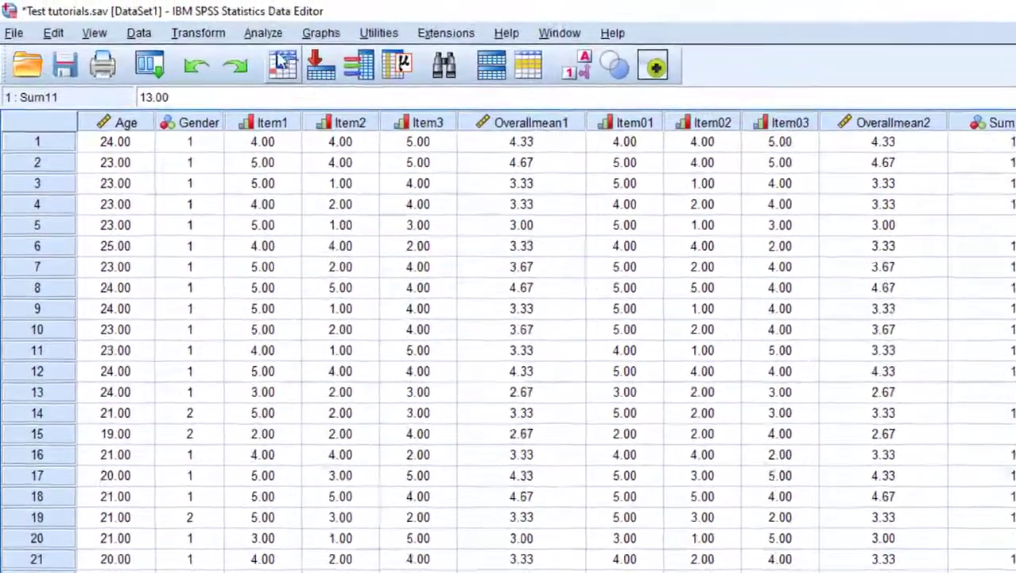
Step: Run Descriptives on Sum11, replacing the previously selected Sum1
{"action": "left_click", "coordinate": [262, 32]}
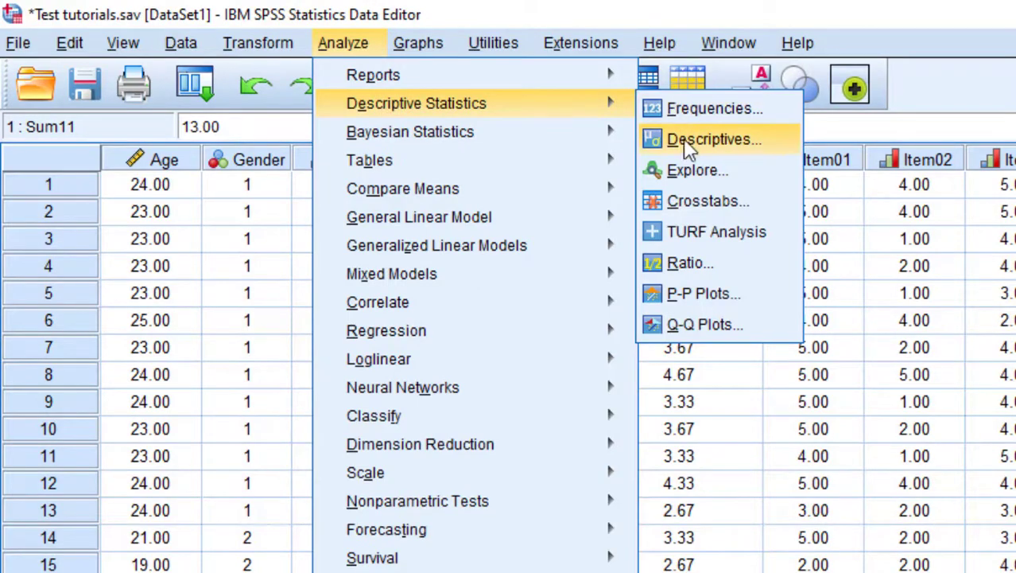
{"action": "left_click", "coordinate": [713, 138]}
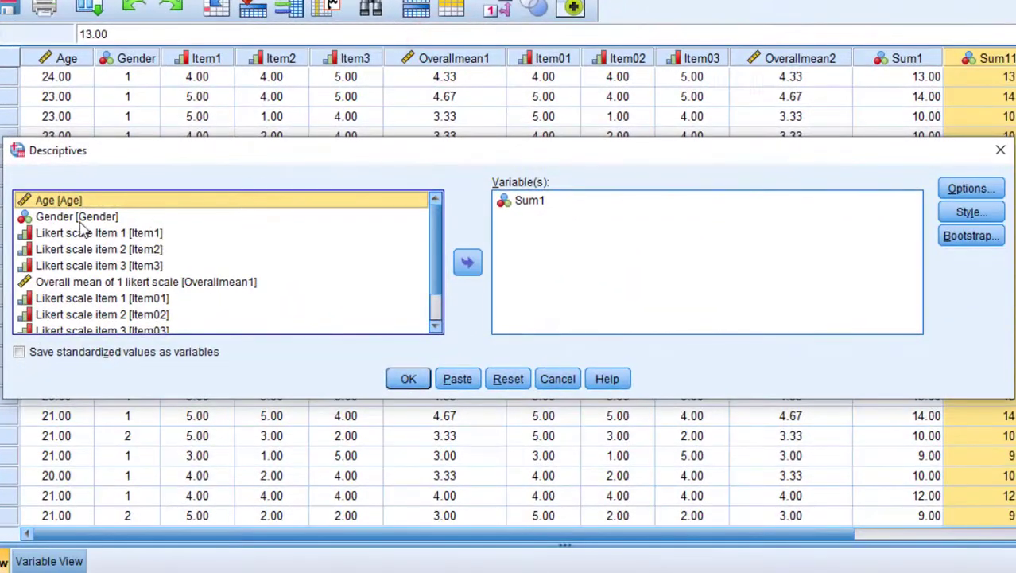
{"action": "left_click", "coordinate": [508, 378]}
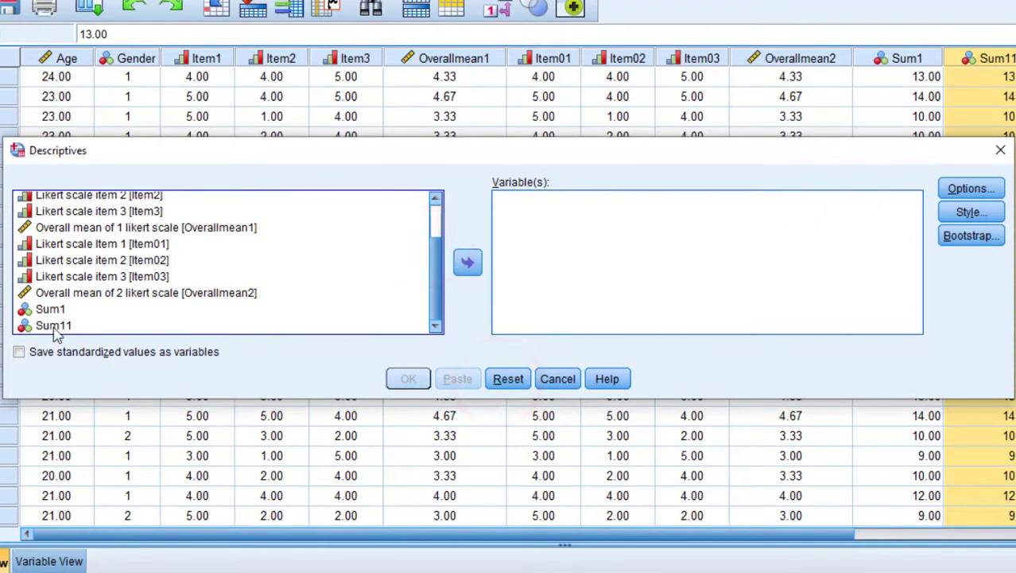
{"action": "mouse_move", "coordinate": [88, 330]}
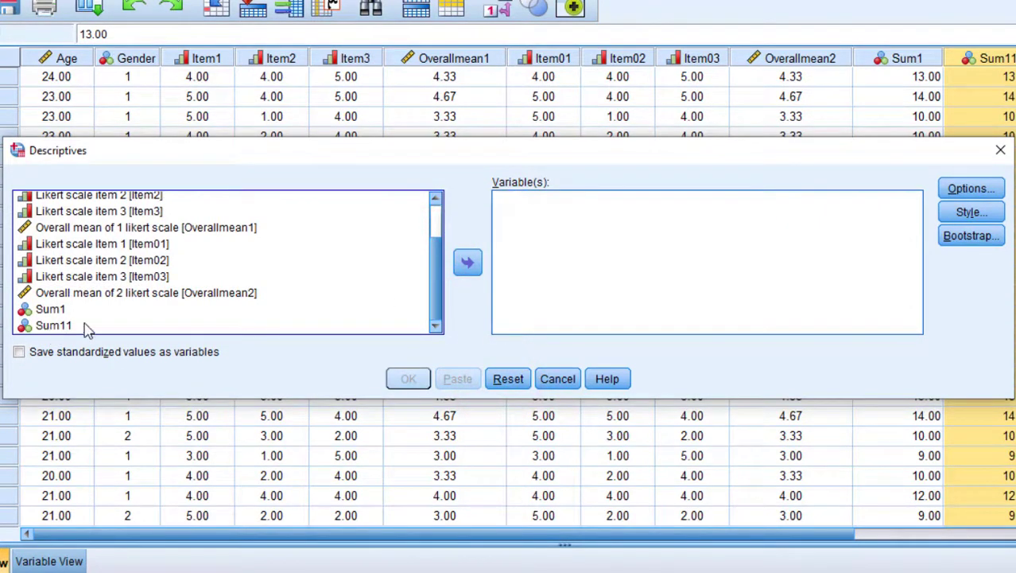
{"action": "mouse_move", "coordinate": [28, 333]}
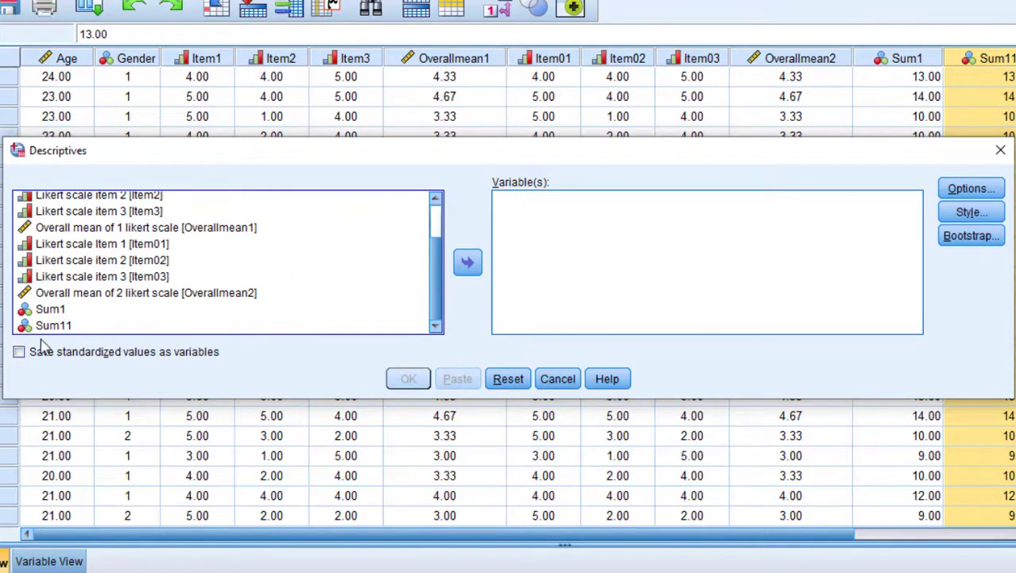
{"action": "left_click", "coordinate": [468, 262]}
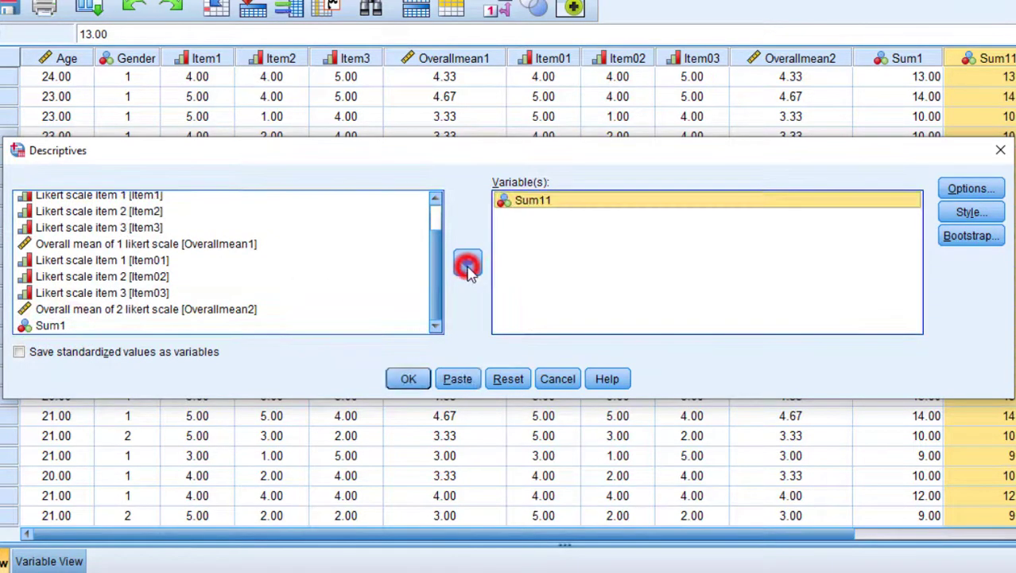
{"action": "left_click", "coordinate": [408, 378]}
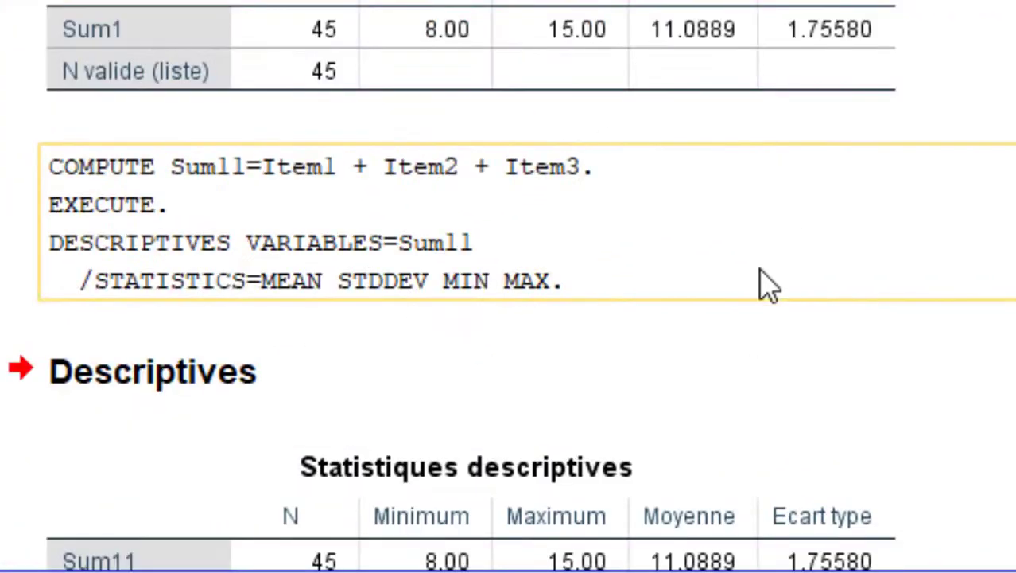
{"action": "scroll", "scroll_direction": "down", "scroll_amount": 3}
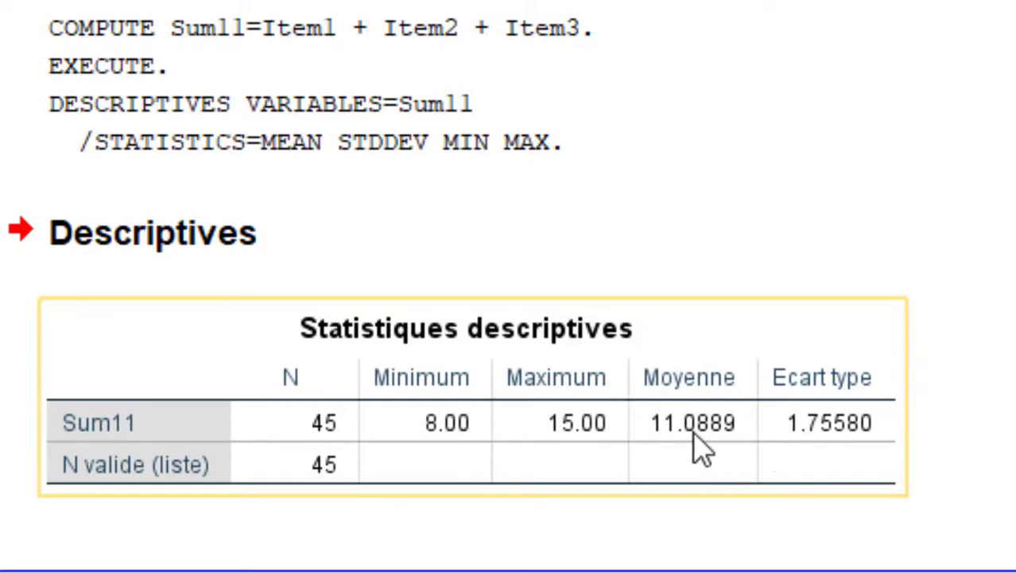
{"action": "mouse_move", "coordinate": [695, 442]}
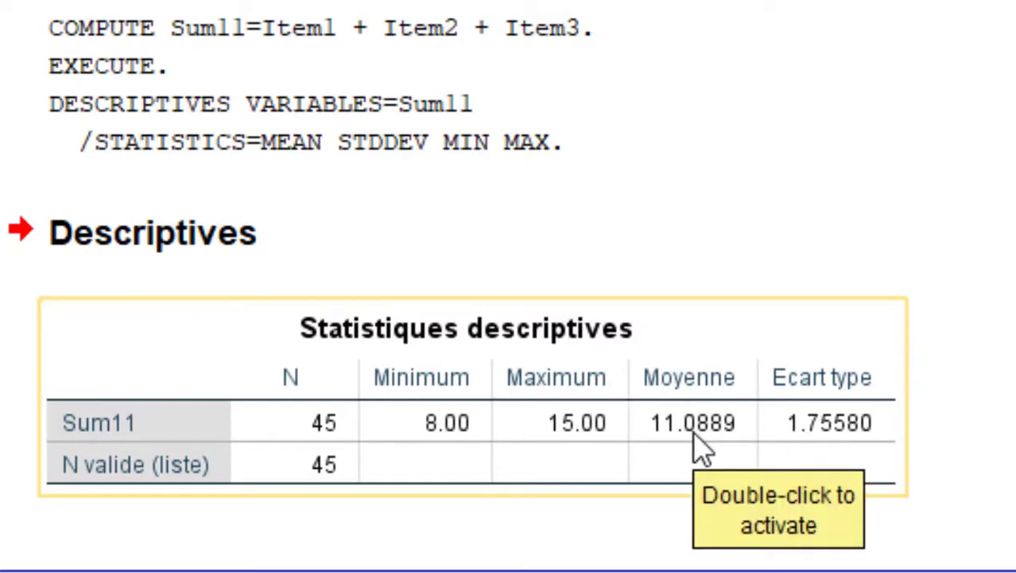